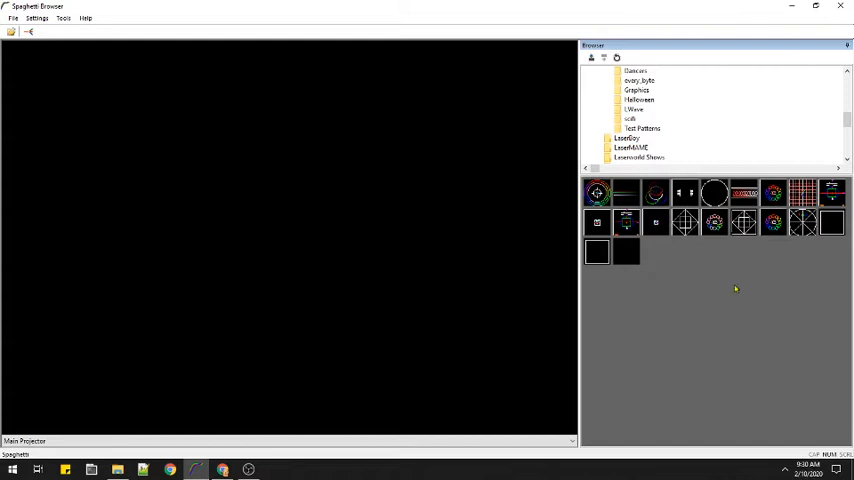
mouse_move(496, 220)
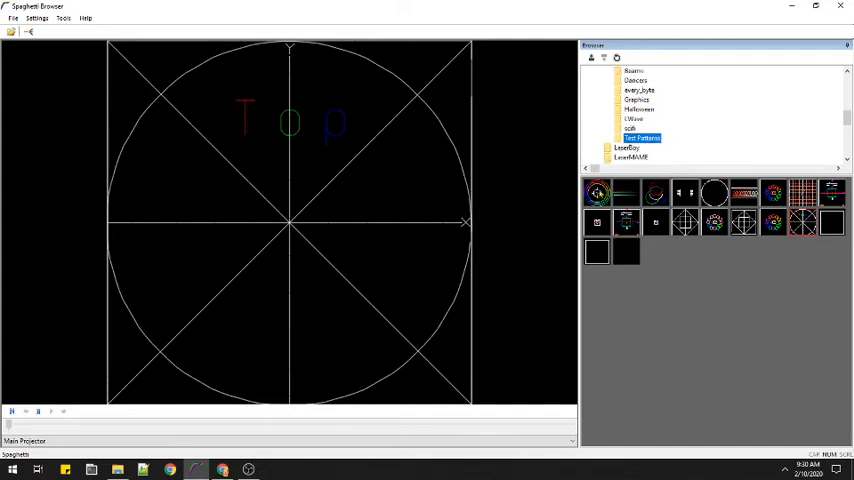
Display the square grid test pattern with the small multicoloured centre circle in Main Projection.
left_click(596, 192)
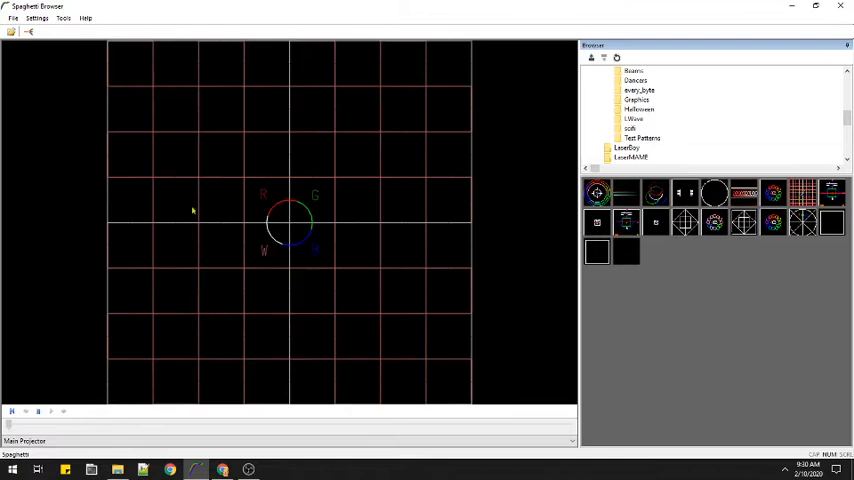
mouse_move(676, 116)
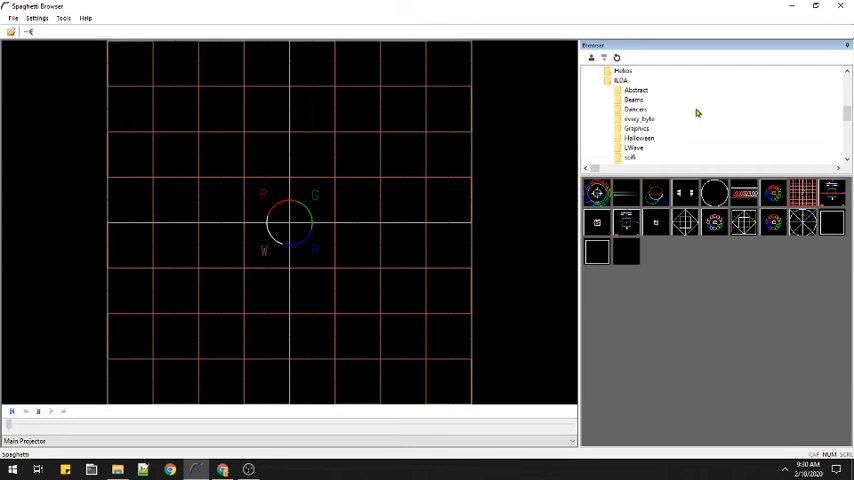
Switch the gallery to the Beams folder so its beam effect thumbnails are listed.
left_click(632, 100)
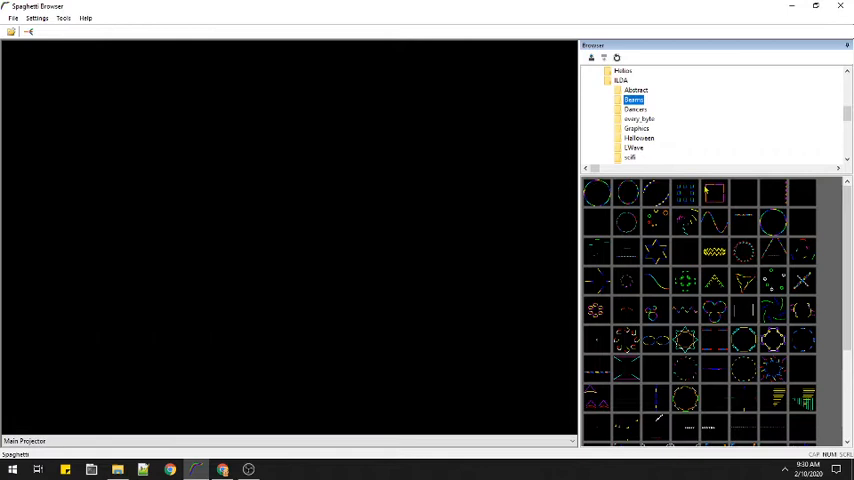
mouse_move(754, 150)
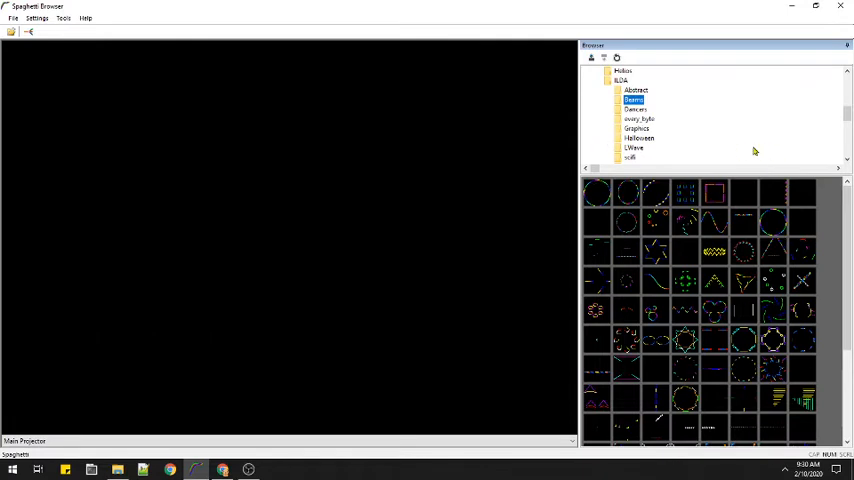